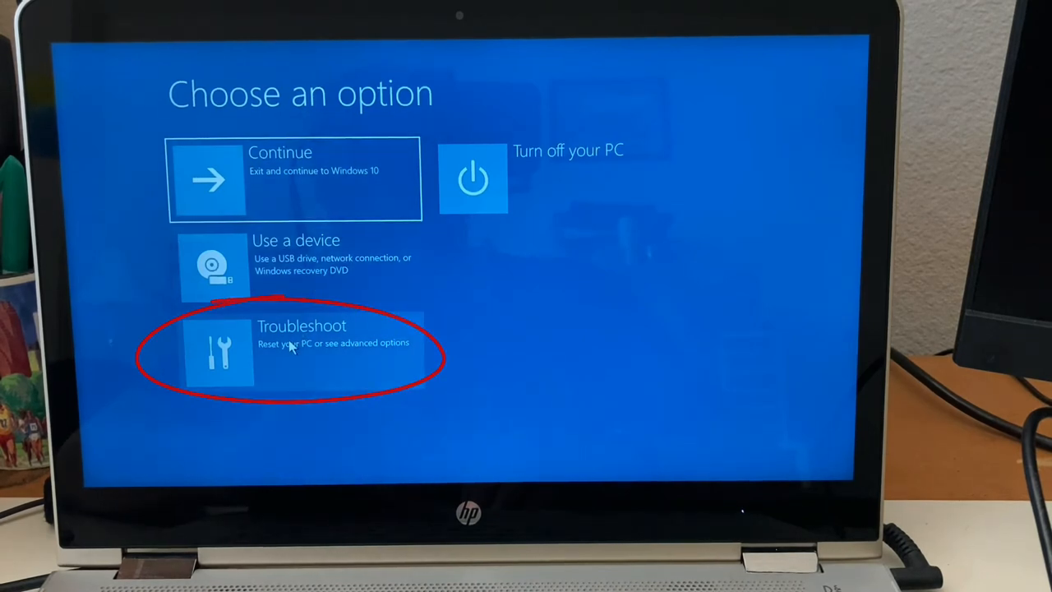
Launch System Image Recovery from Troubleshoot options and pick Windows 10 as the target.
click(296, 353)
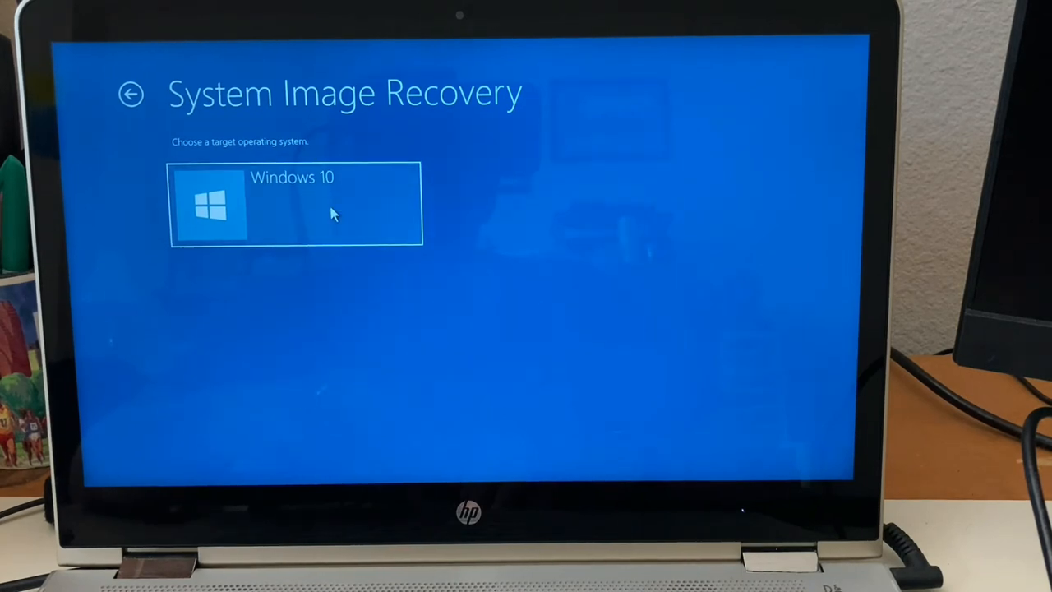
click(296, 204)
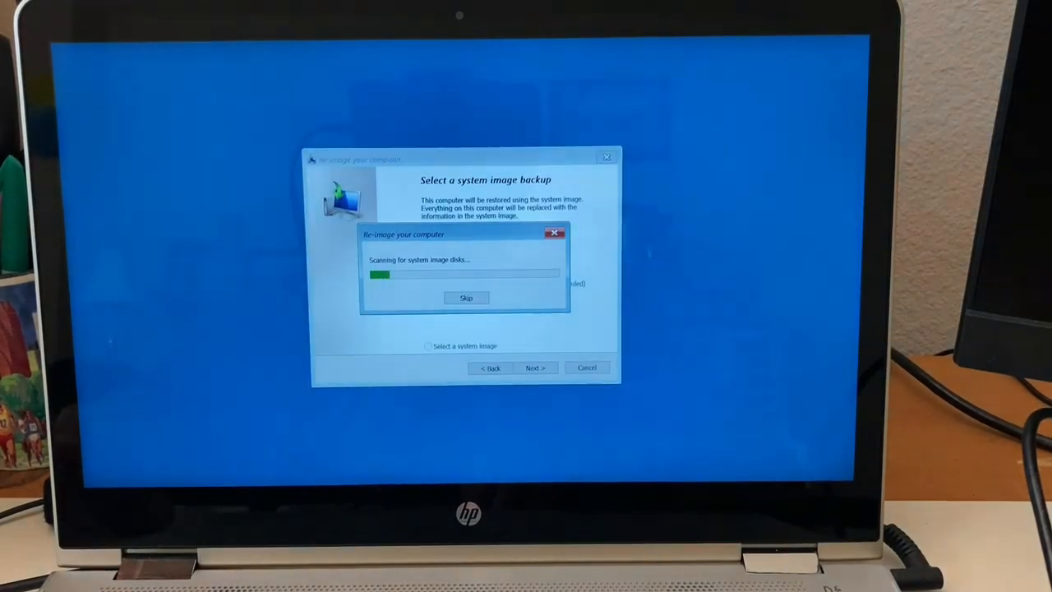